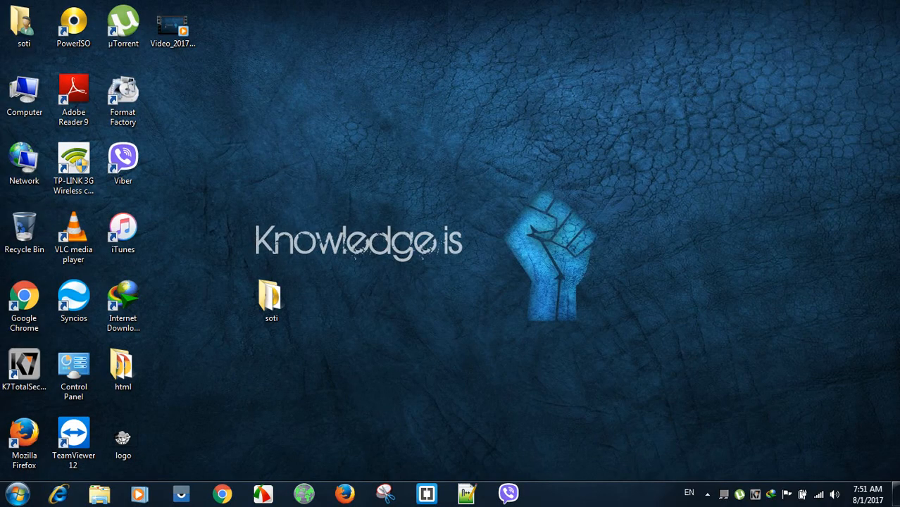
# Open the soti folder containing rufus-2.2.2 and the Windows 7 ISO, reopening it after closing it
pyautogui.doubleClick(270, 296)
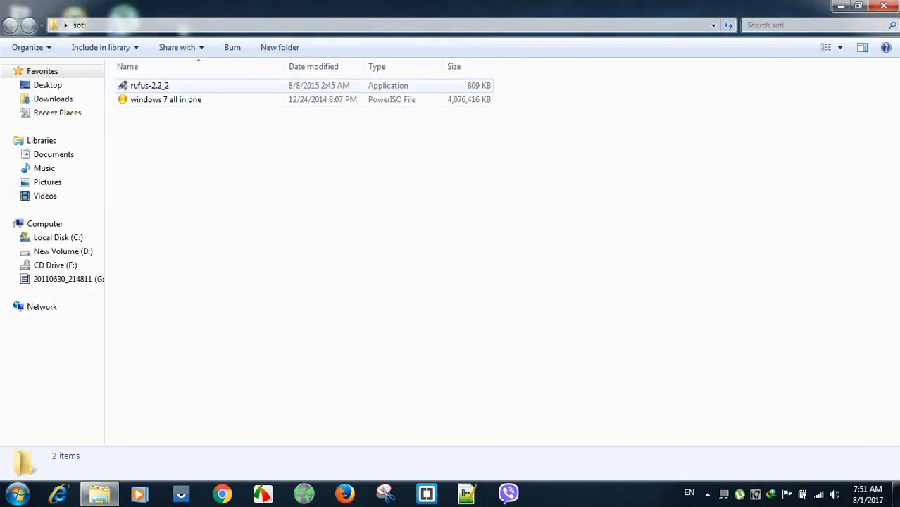
pyautogui.click(166, 98)
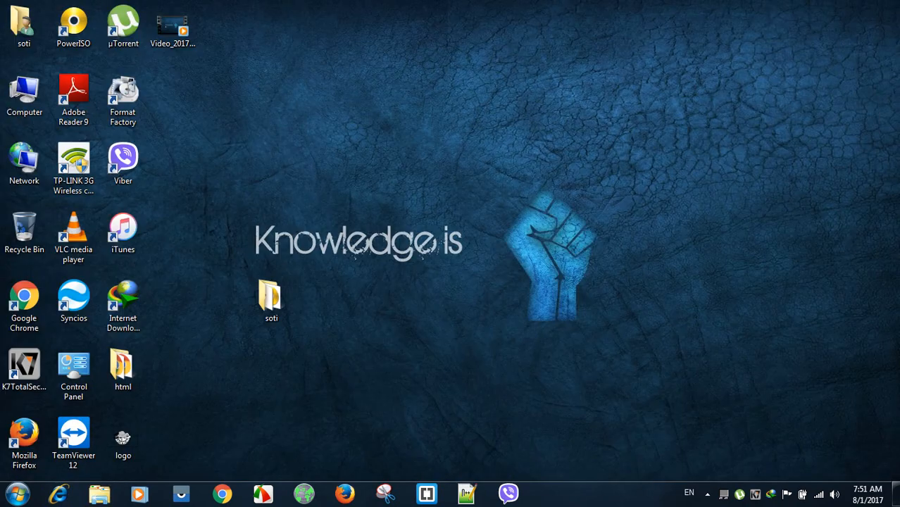
pyautogui.doubleClick(271, 296)
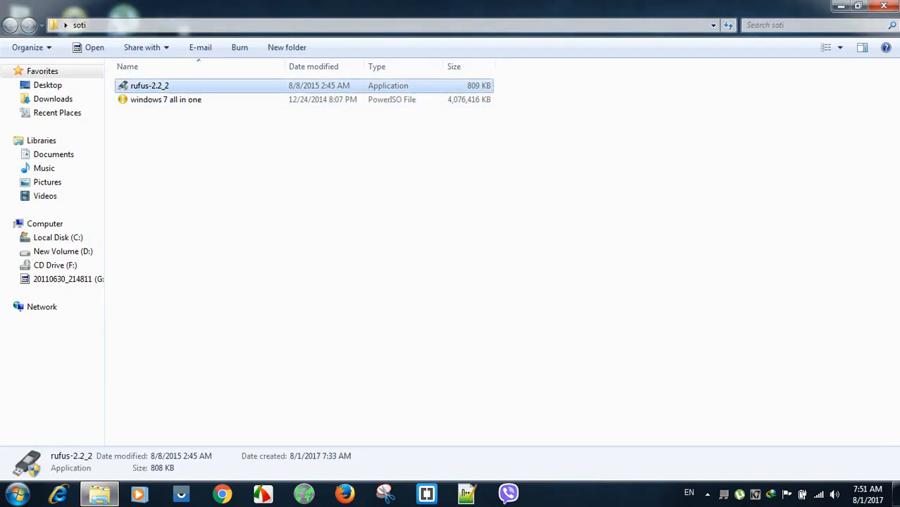
# Launch rufus-2.2_2 so the 20110630_214811 USB drive is detected as the device
pyautogui.doubleClick(150, 86)
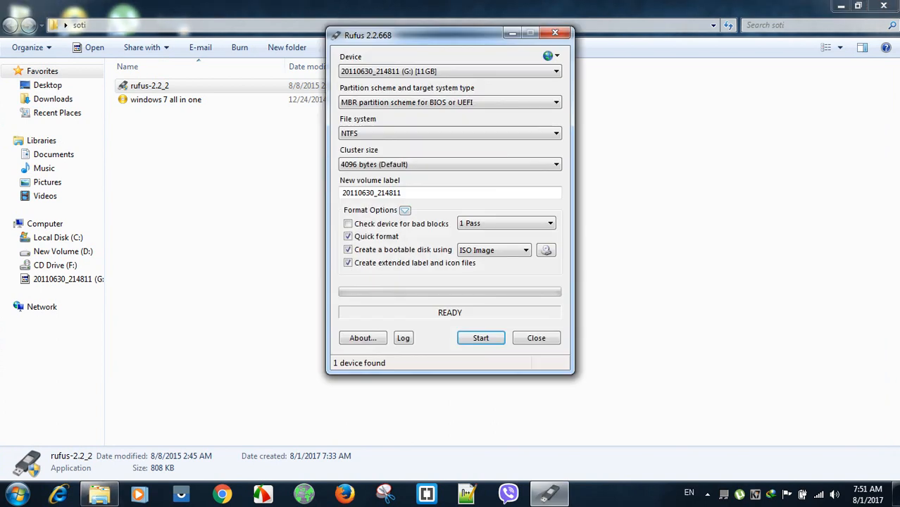
pyautogui.moveTo(450, 70)
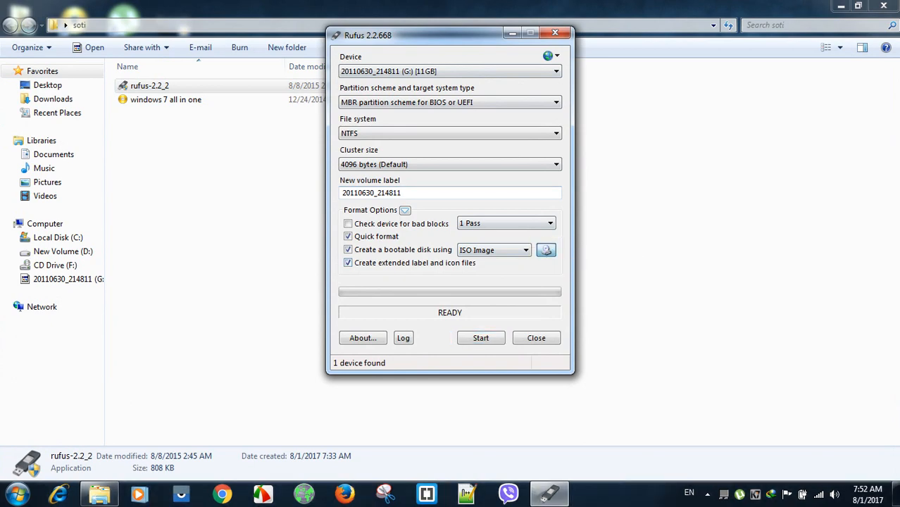
# Load 'windows 7 all in one.iso' from the soti folder as the image to write
pyautogui.click(547, 251)
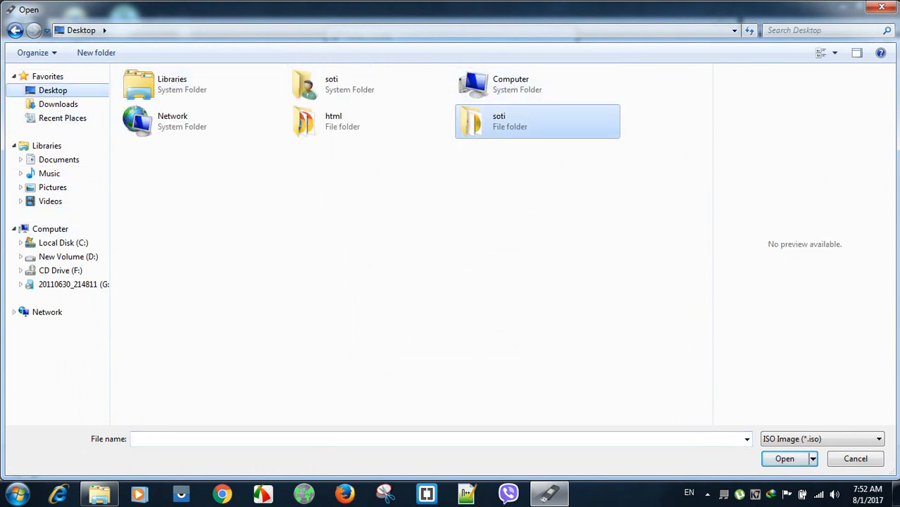
pyautogui.doubleClick(538, 121)
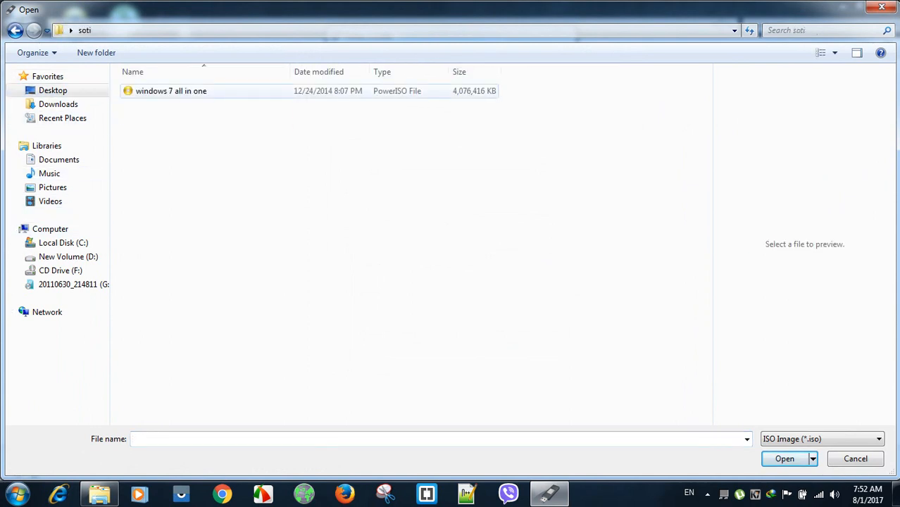
pyautogui.click(172, 90)
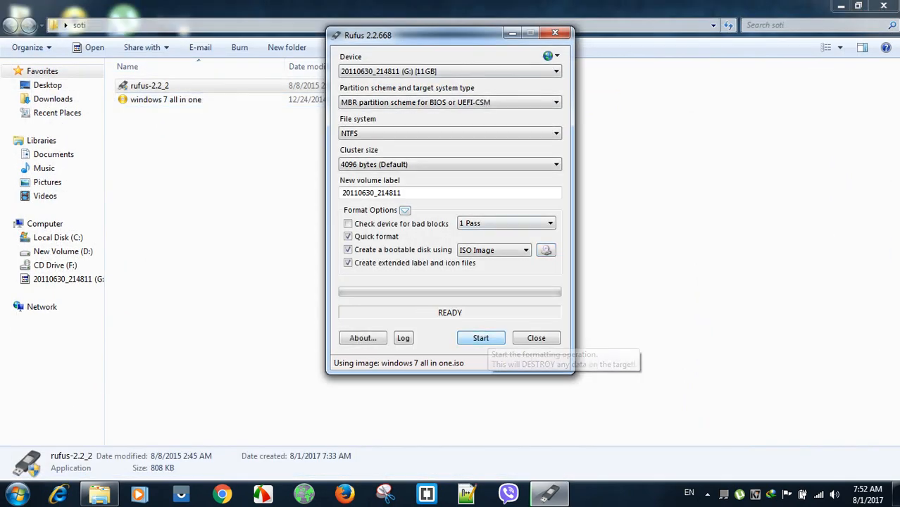
# Start writing the image to the USB drive and confirm the data-loss warning
pyautogui.click(481, 339)
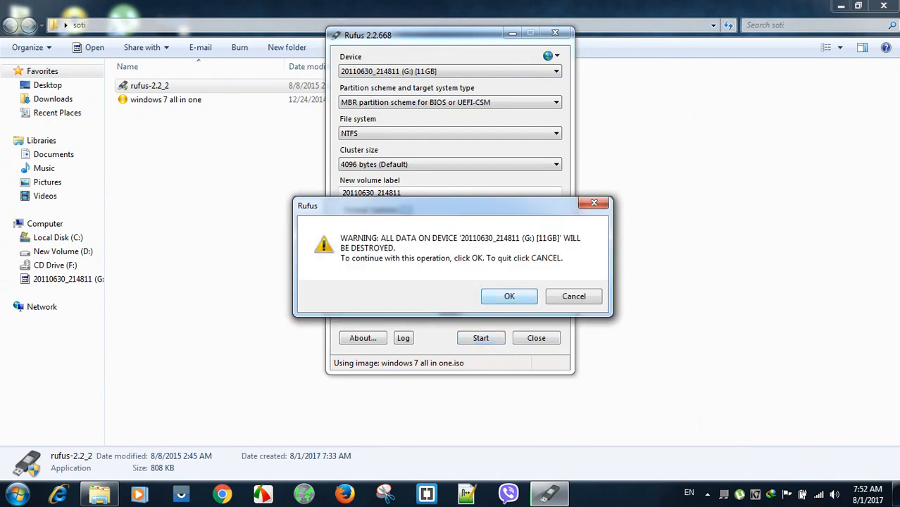
pyautogui.click(509, 296)
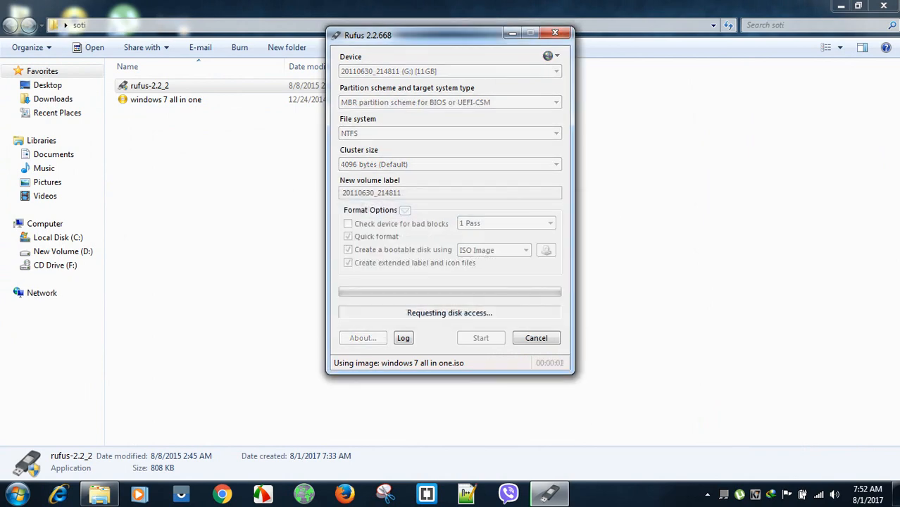